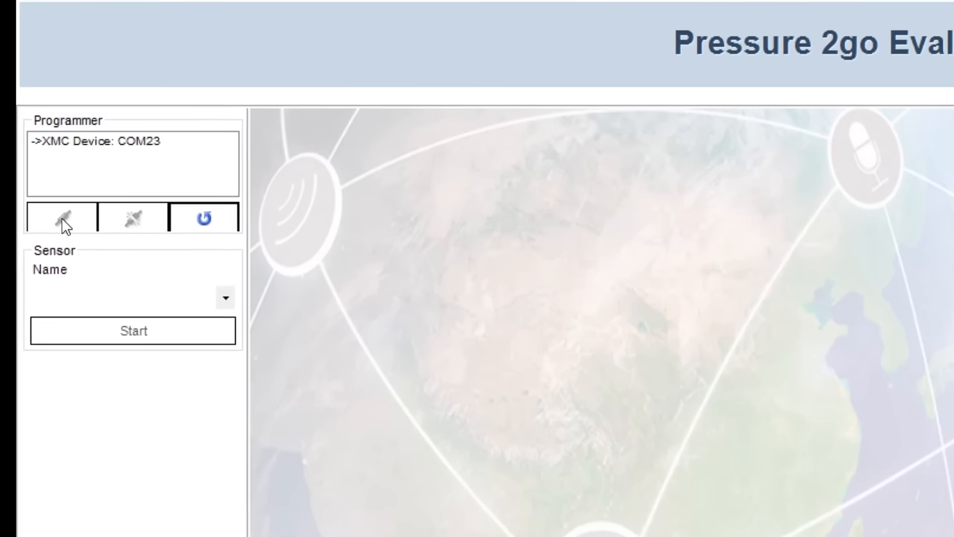
Connect to the XMC programmer on COM23 to list the supported sensor types
click(225, 298)
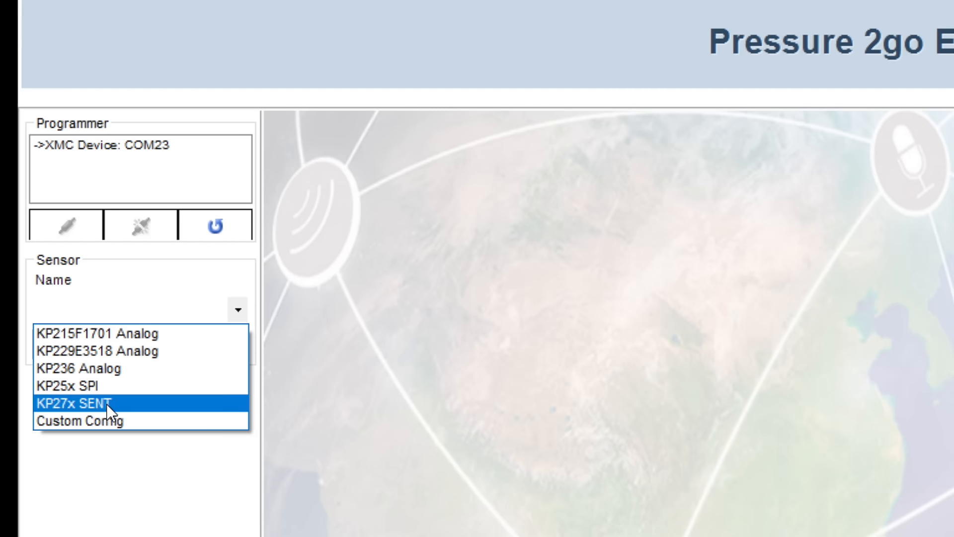
Select the KP27x SENT sensor, stream readings near 94.5 kPa and 22.73 °C, then stop
click(94, 402)
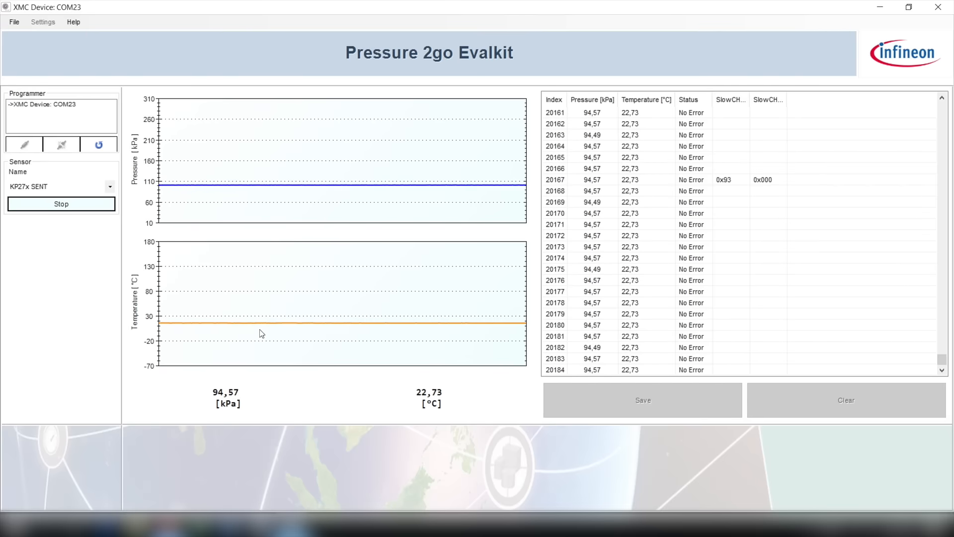
click(61, 203)
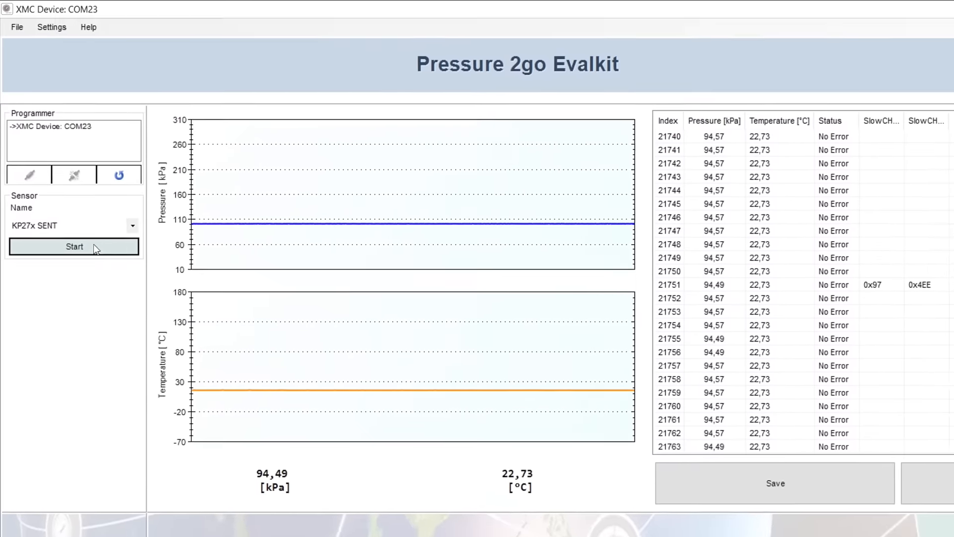
Open Settings > Sensor Config and inspect the S and MinPressure transfer-function fields
click(52, 27)
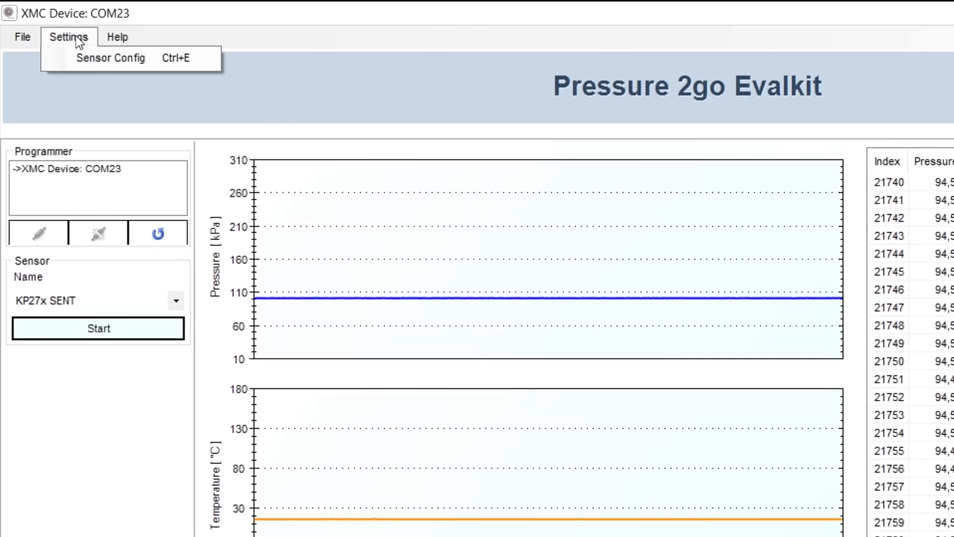
click(110, 58)
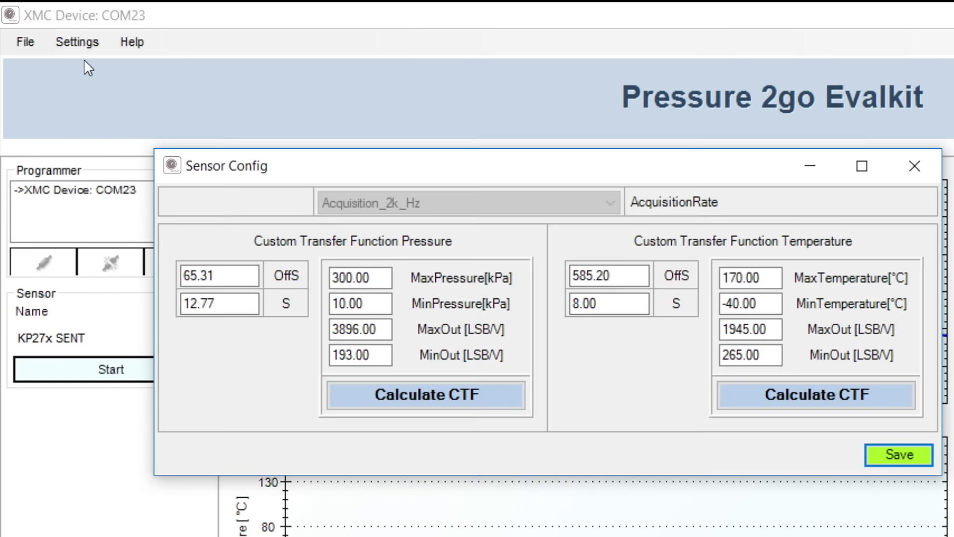
click(219, 275)
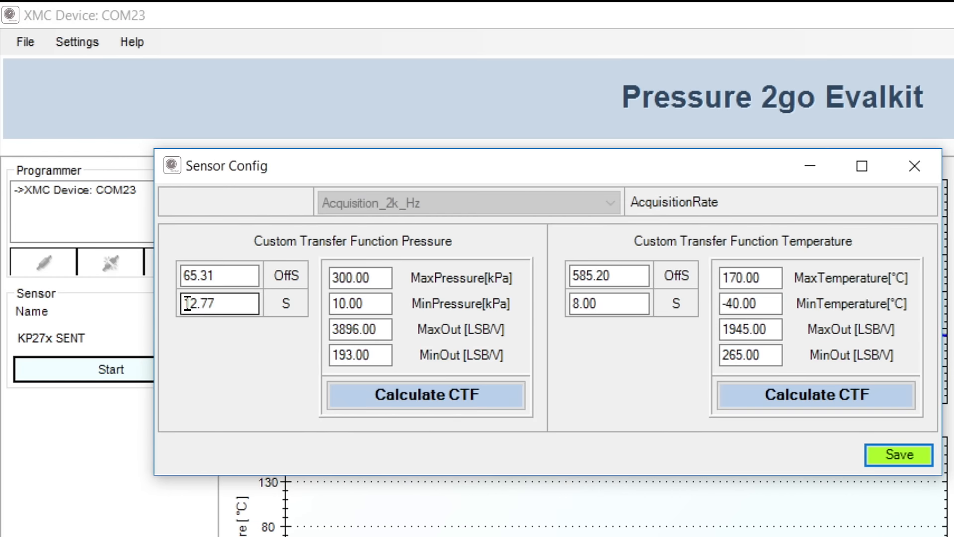
click(360, 303)
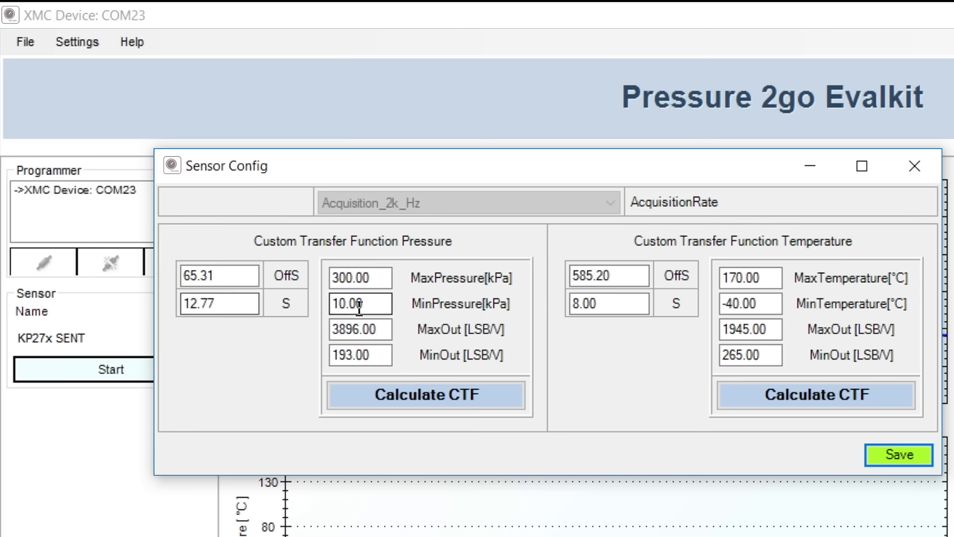